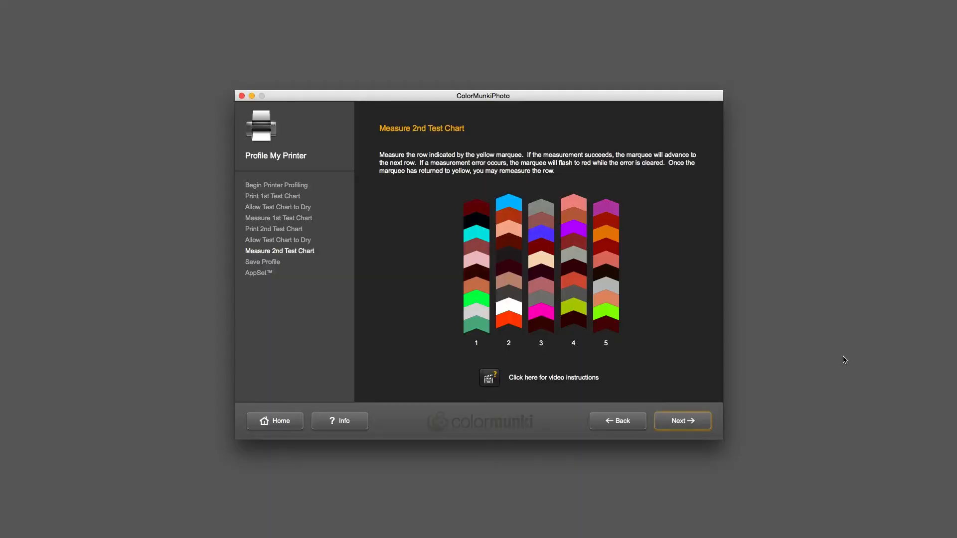
Step: Advance from measuring the second test chart to the Save Profile page
left_click(682, 420)
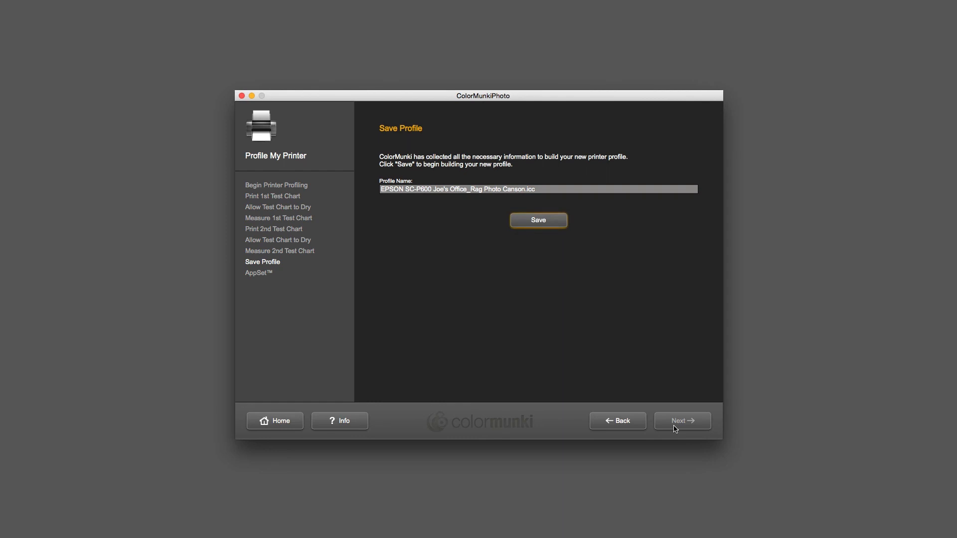
mouse_move(501, 317)
type("CMP")
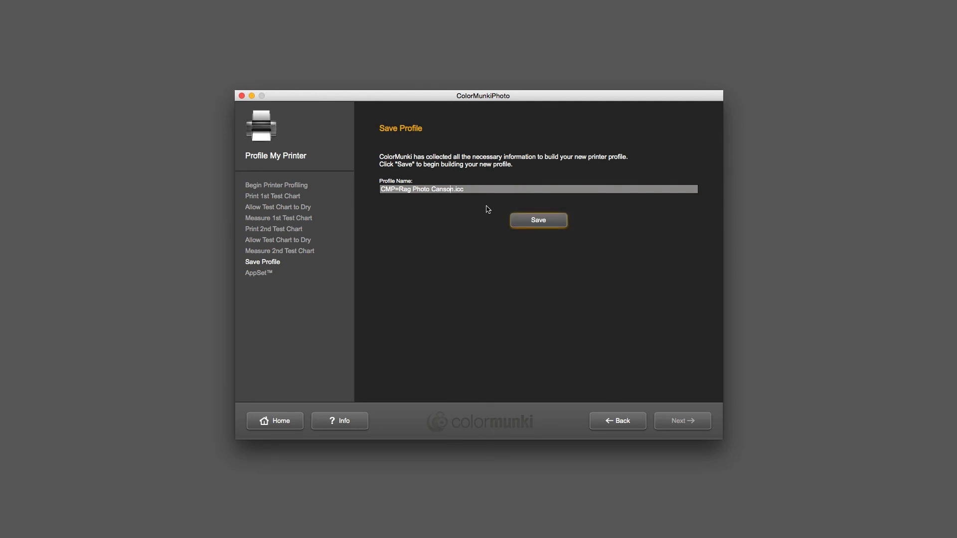
Step: Name the profile 'CMP+Rag Photo Canson Epson P600.icc' and build and save it
type("Epson P60")
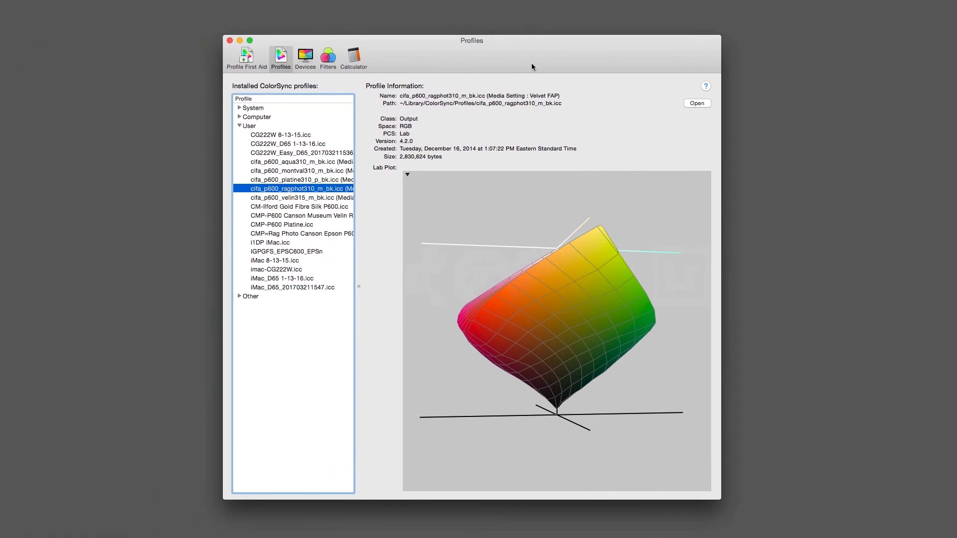
mouse_move(353, 212)
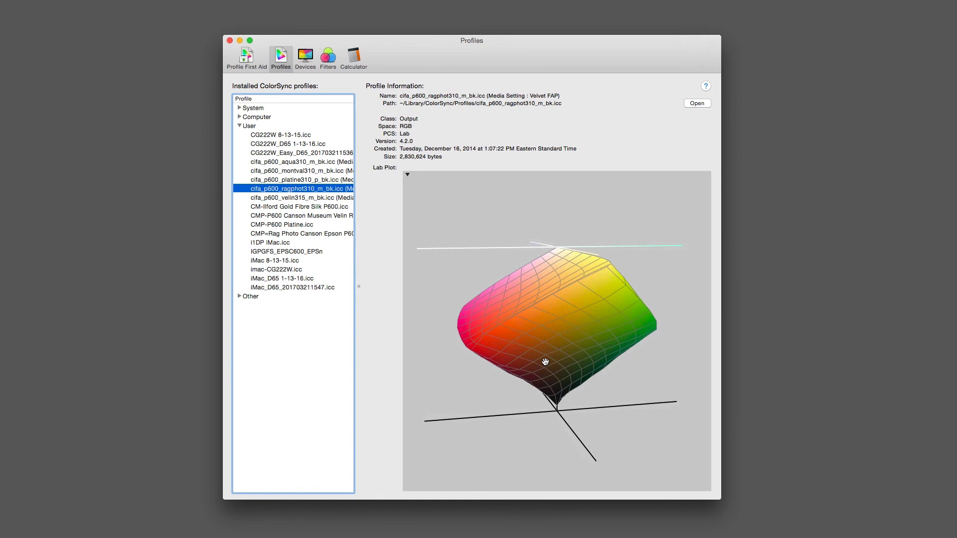
mouse_move(317, 233)
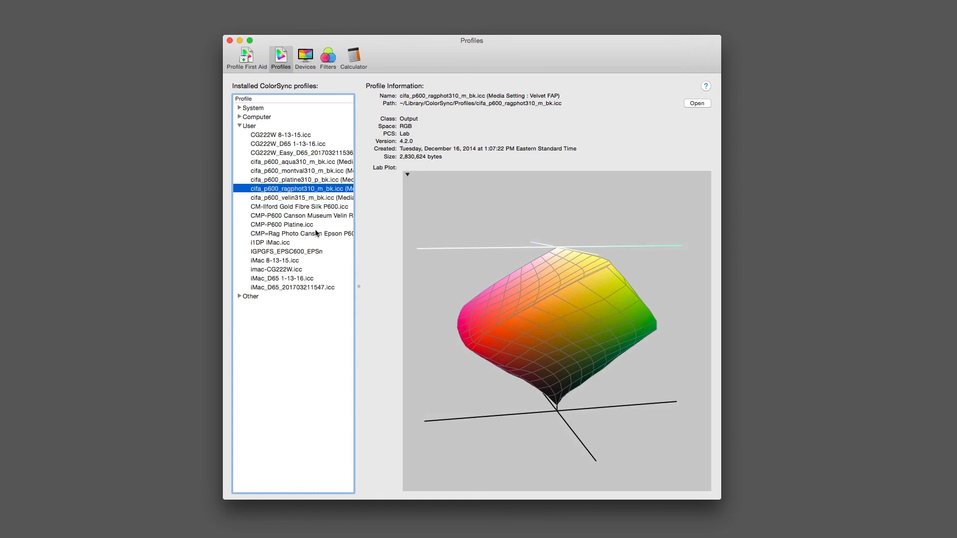
mouse_move(358, 285)
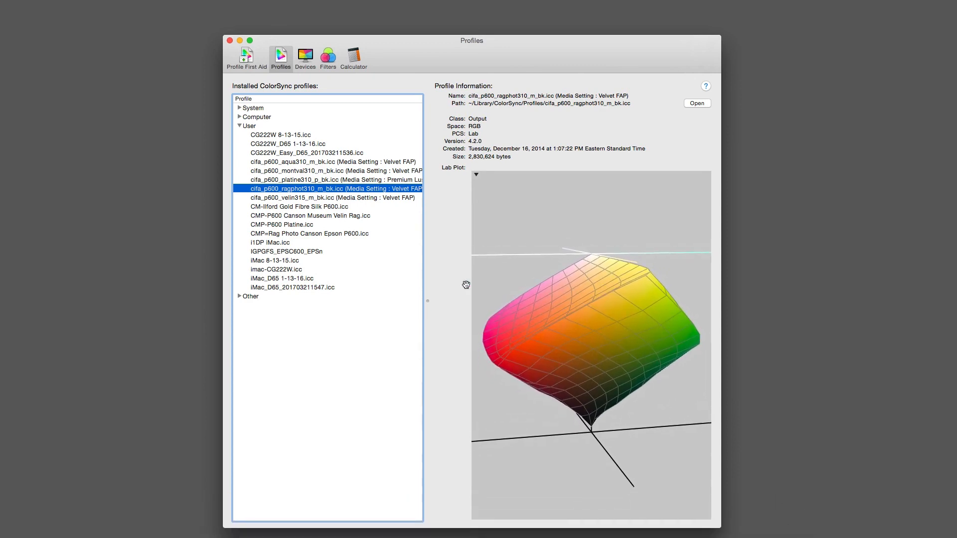
mouse_move(290, 239)
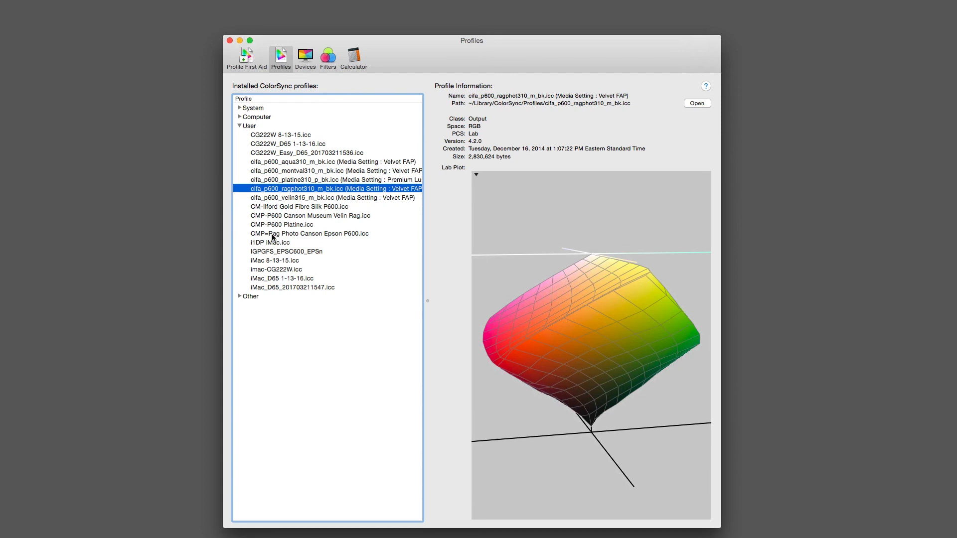
mouse_move(344, 252)
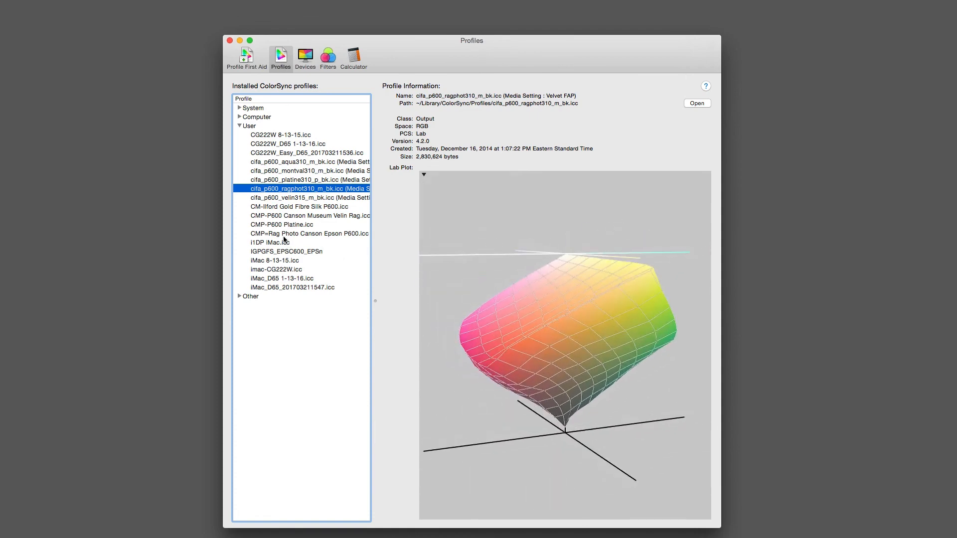
Step: Select CMP+Rag Photo Canson Epson P600.icc under User to show its Lab gamut plot
left_click(305, 233)
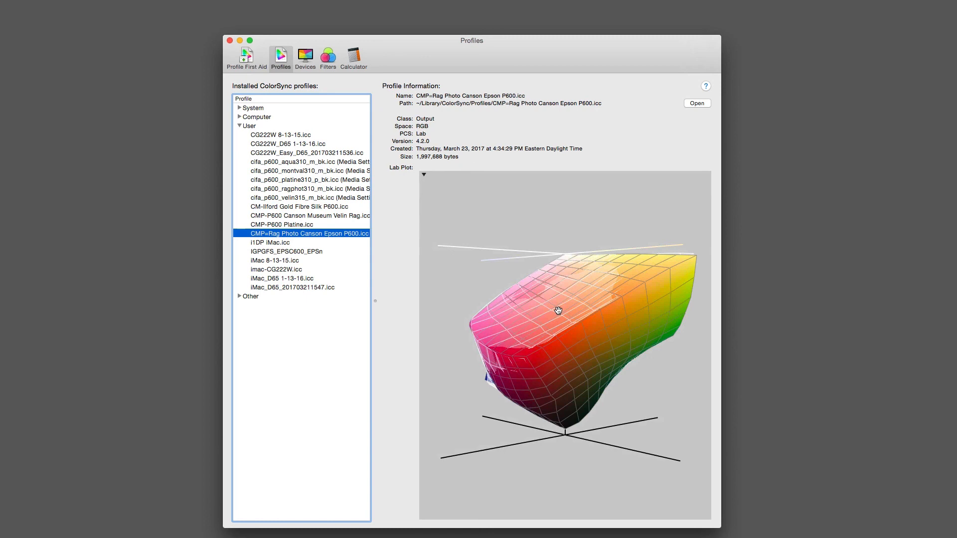
left_click(423, 176)
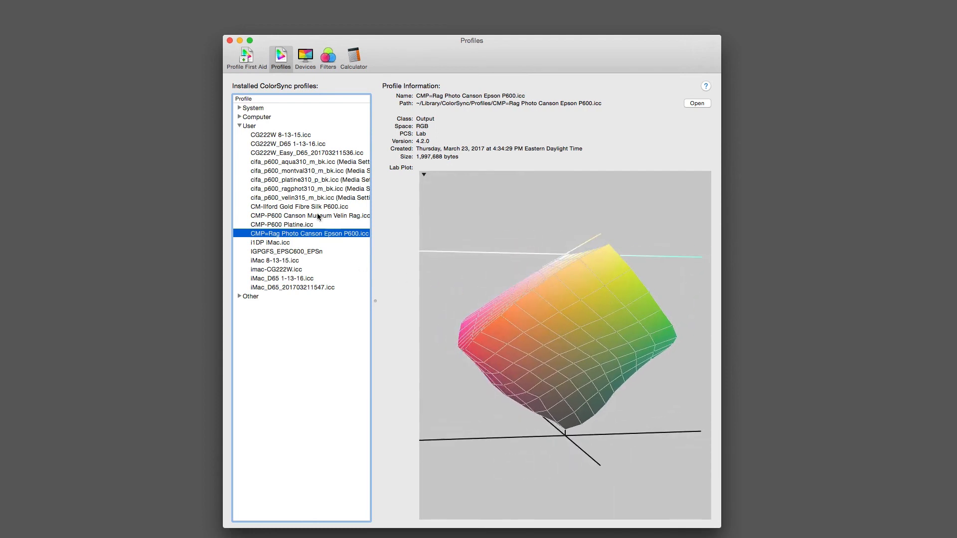
Step: Hold the plot and select cifa_p600_ragphot310_m_bk.icc to overlay the factory gamut
left_click(308, 188)
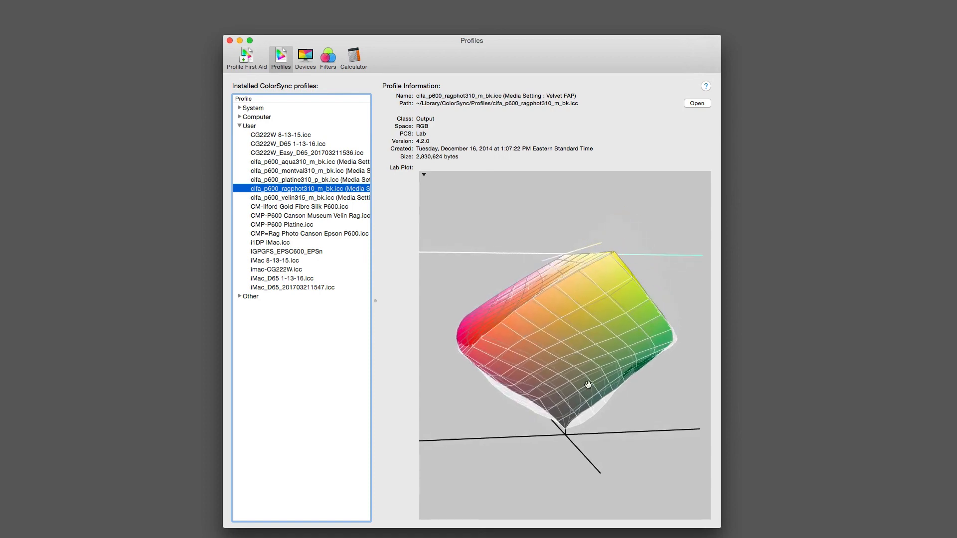
mouse_move(583, 407)
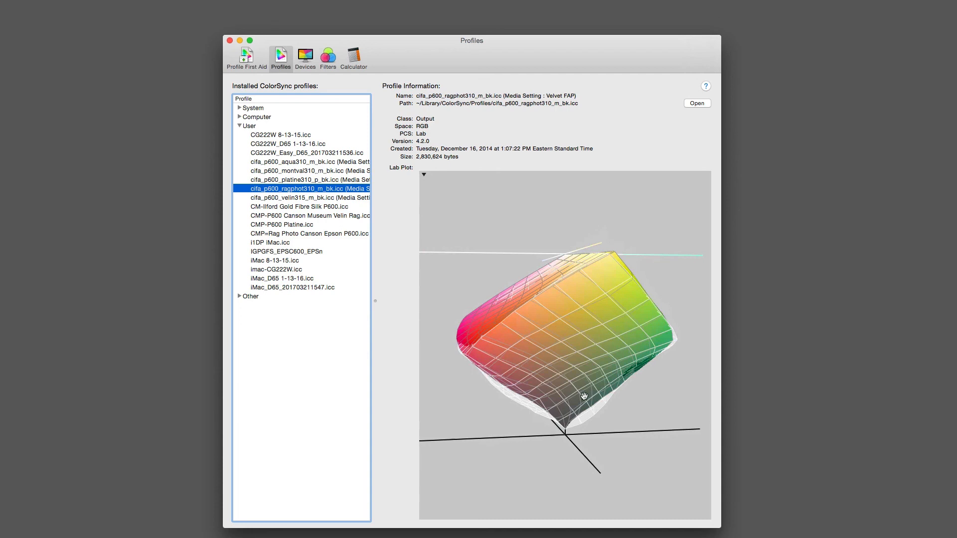
mouse_move(536, 391)
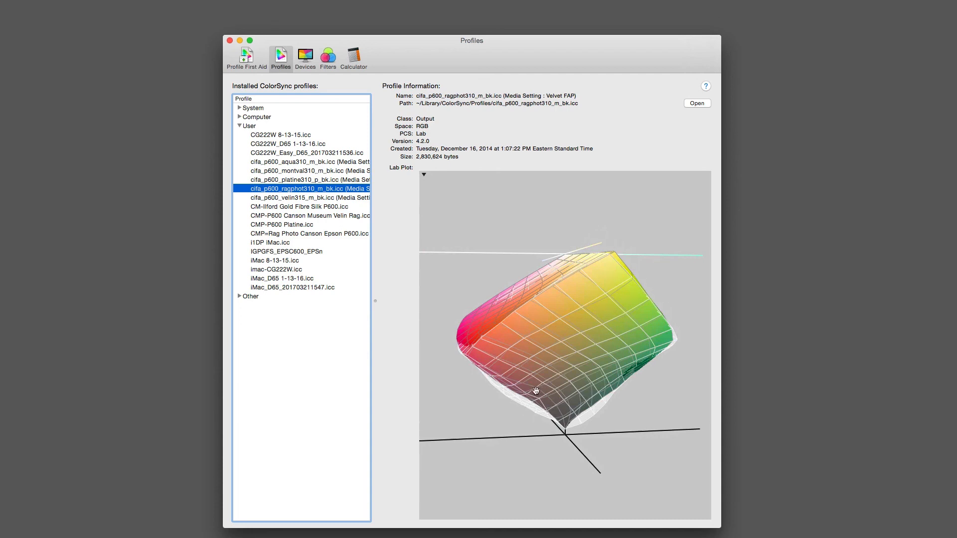